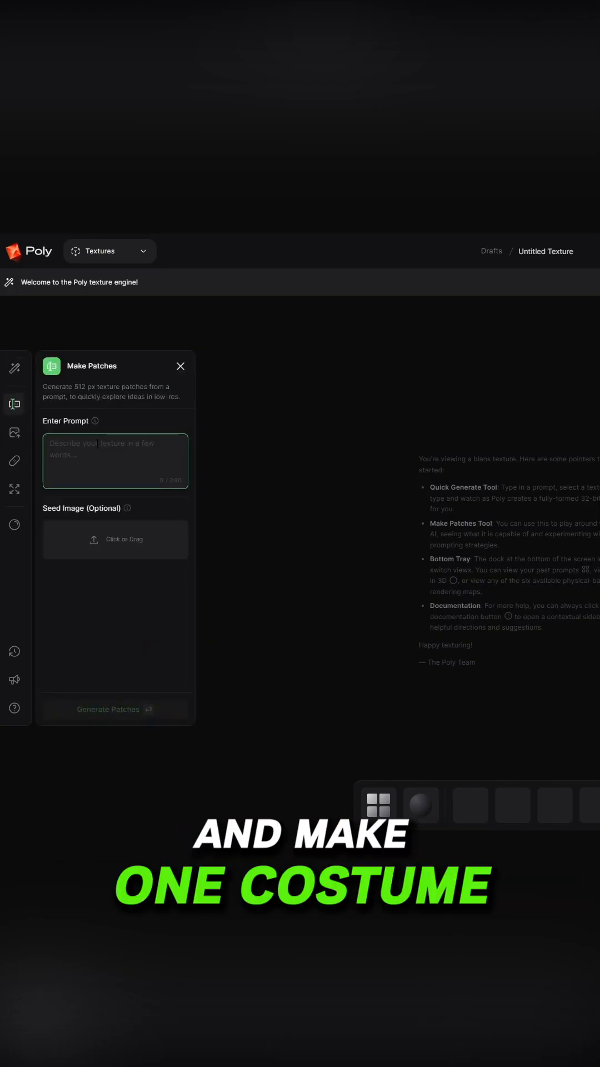
Generate patches from a prompt describing grungy, overlapping square sci-fi panels.
{"action": "type", "text": "scifi panels that are grungy, square panels that are overlapping themselves, the colour is a lightgrey with a touch of blue and red panels."}
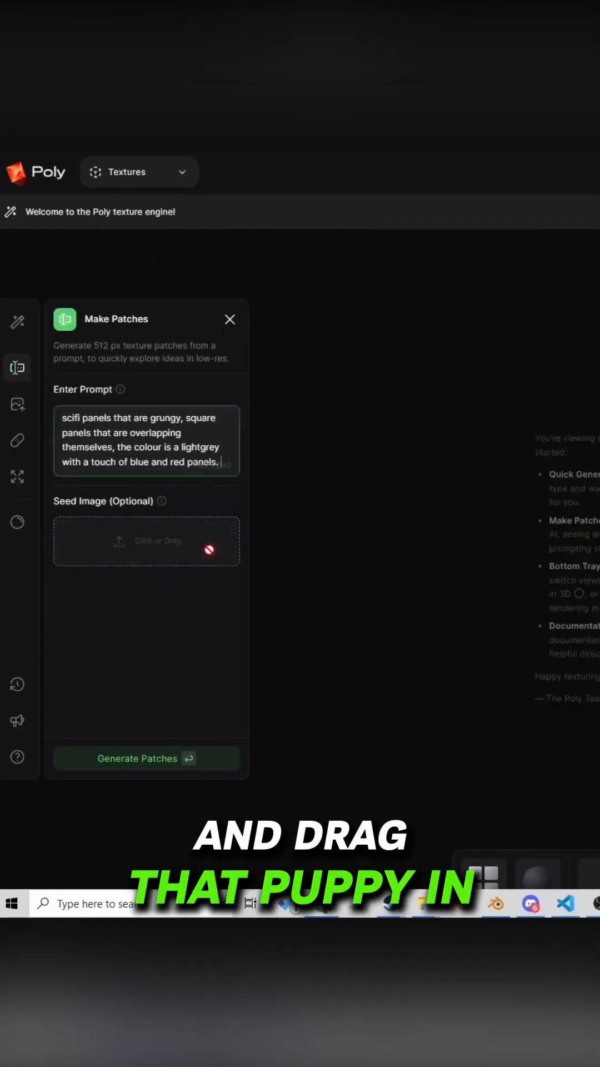
{"action": "left_click", "coordinate": [146, 757]}
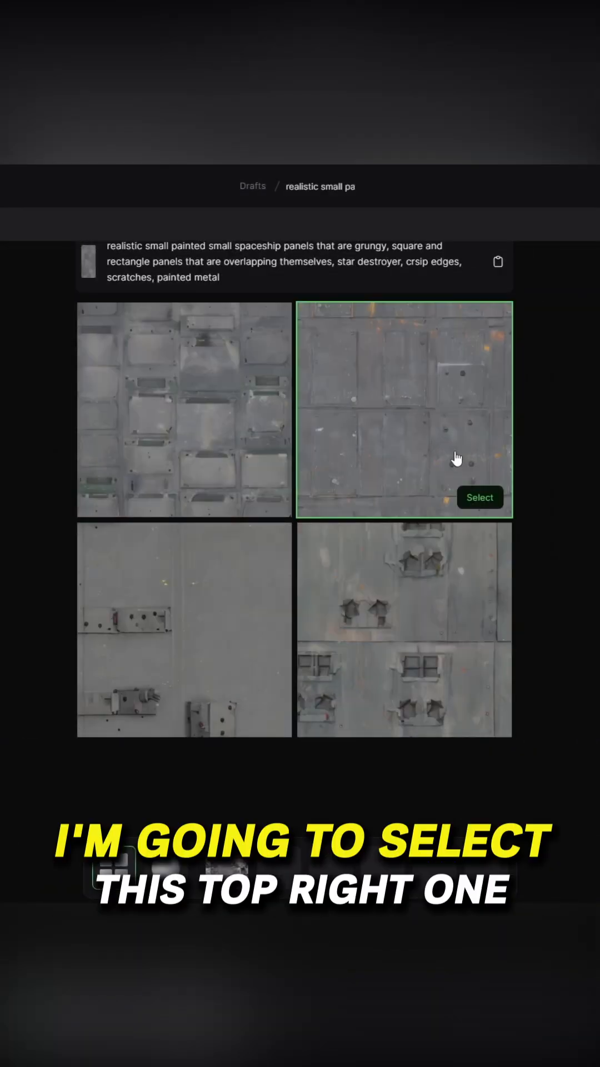
Select the top-right grungy panel patch as the full texture.
{"action": "left_click", "coordinate": [480, 496]}
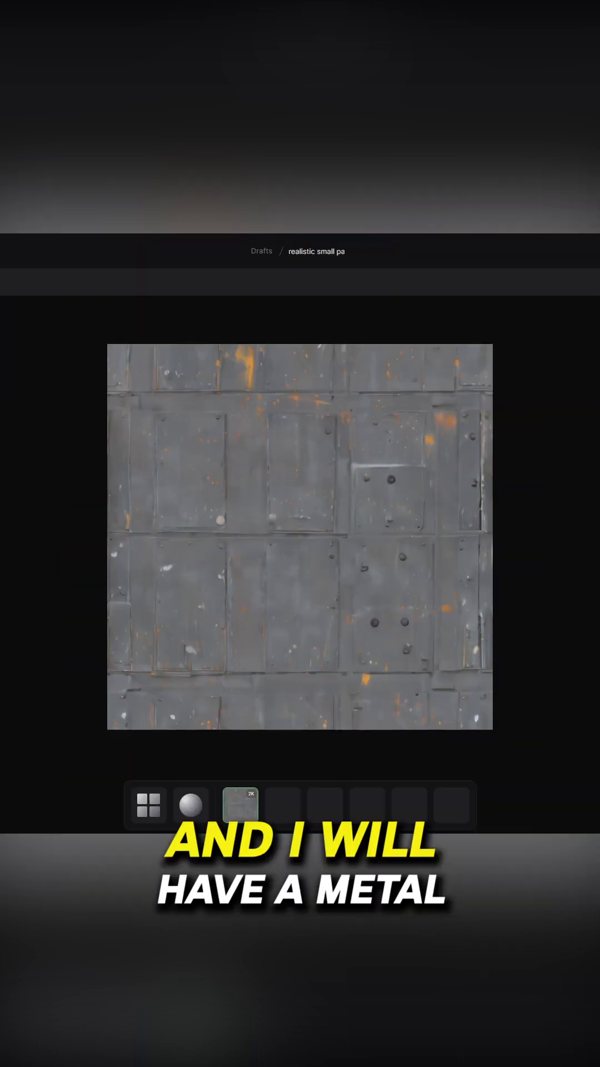
Export the finished metal panel texture's PBR maps for Blender.
{"action": "left_click", "coordinate": [190, 805]}
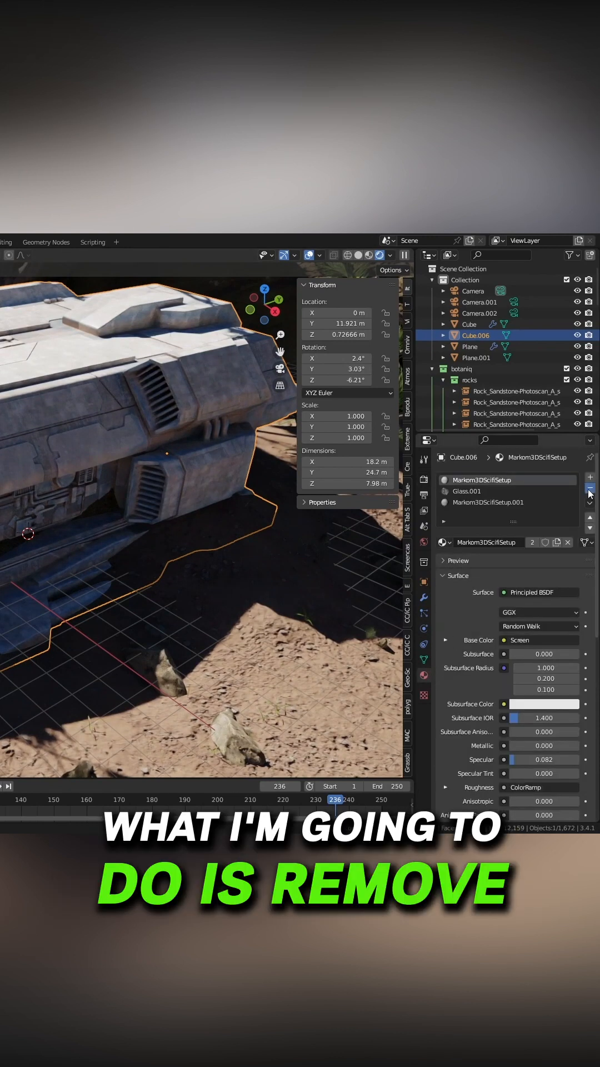
Replace the ship's material with a new Principled setup using the Poly panel maps.
{"action": "left_click", "coordinate": [148, 241]}
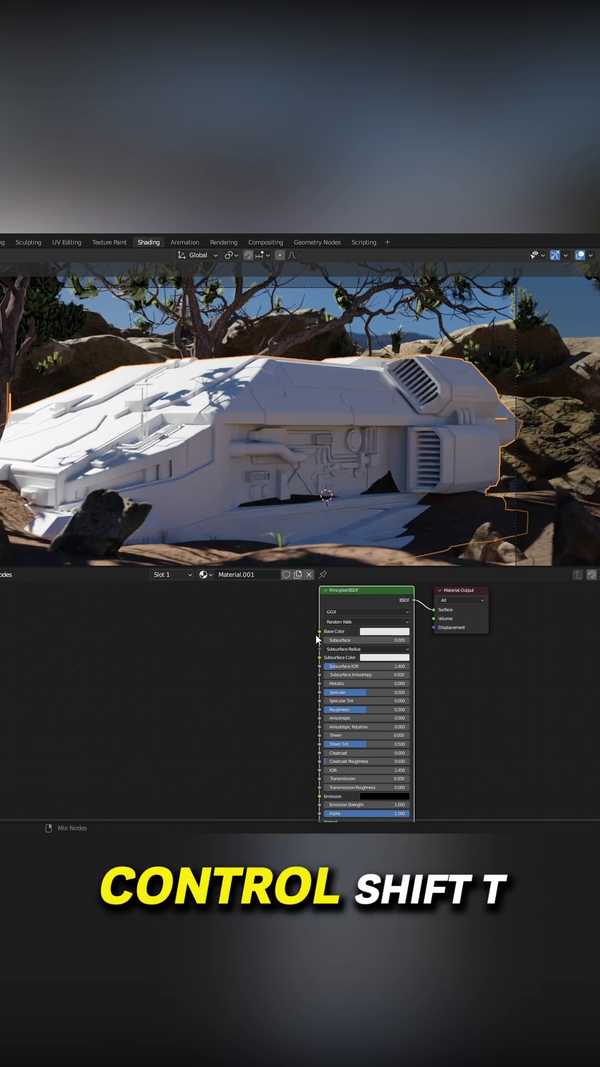
{"action": "key", "text": "ctrl+shift+t"}
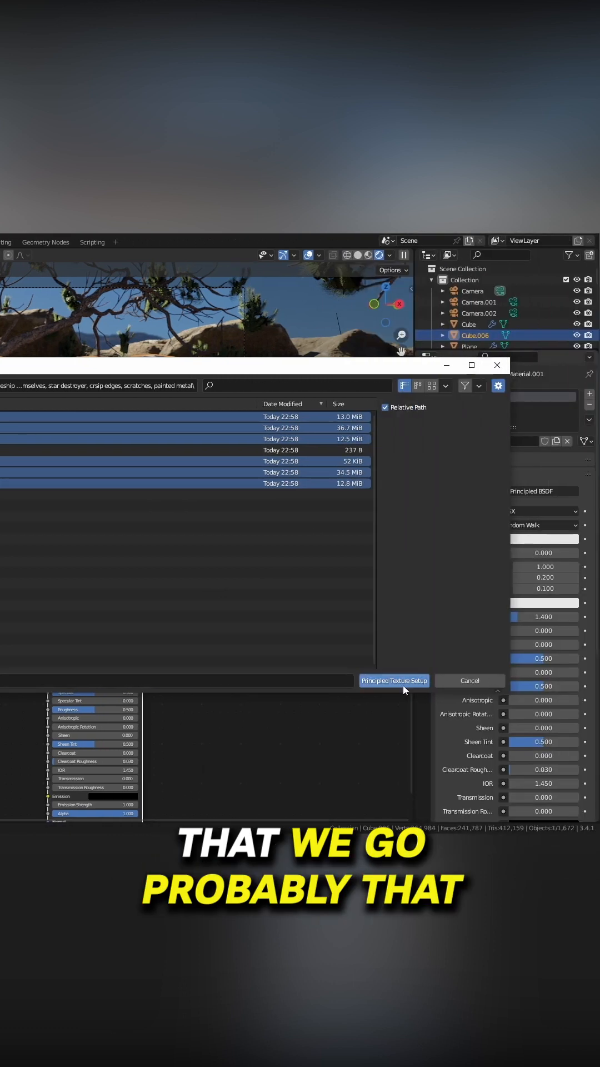
{"action": "left_click", "coordinate": [393, 680]}
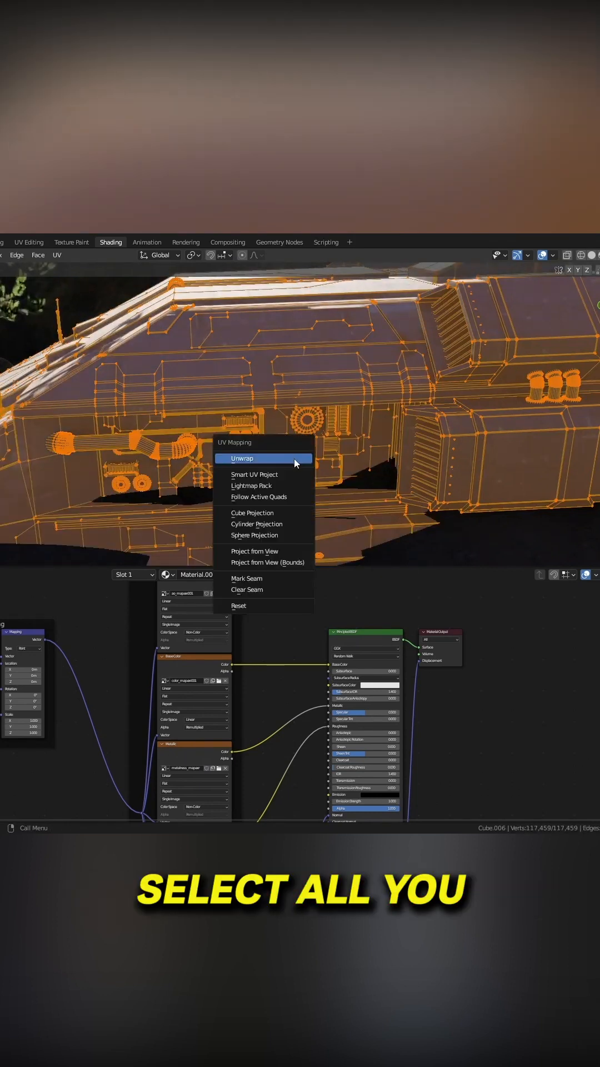
{"action": "mouse_move", "coordinate": [252, 513]}
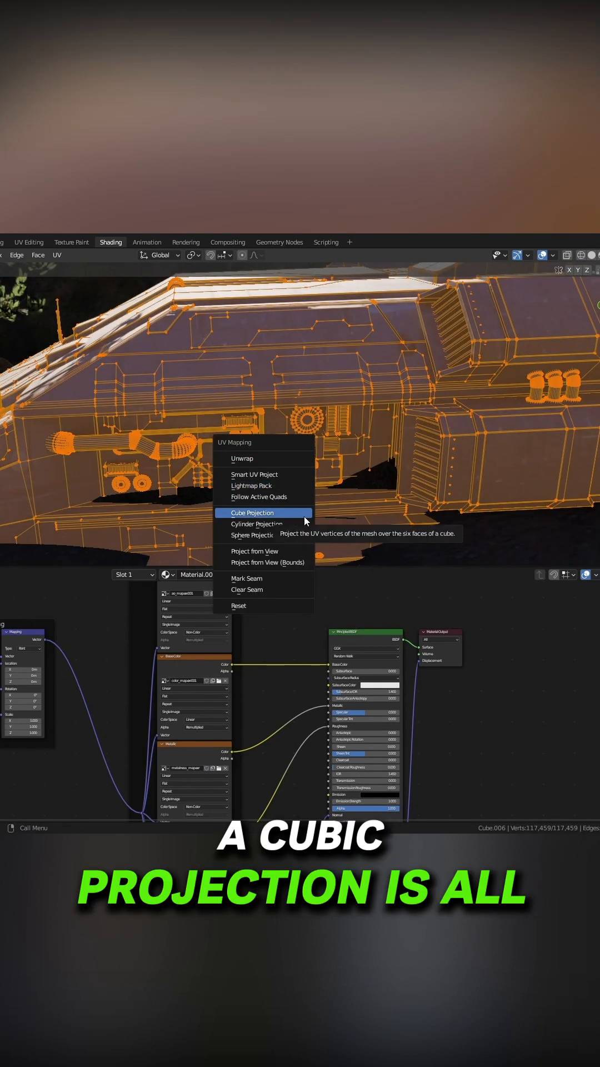
Unwrap the whole ship with Cube Projection so the panel texture wraps its hull.
{"action": "left_click", "coordinate": [252, 512]}
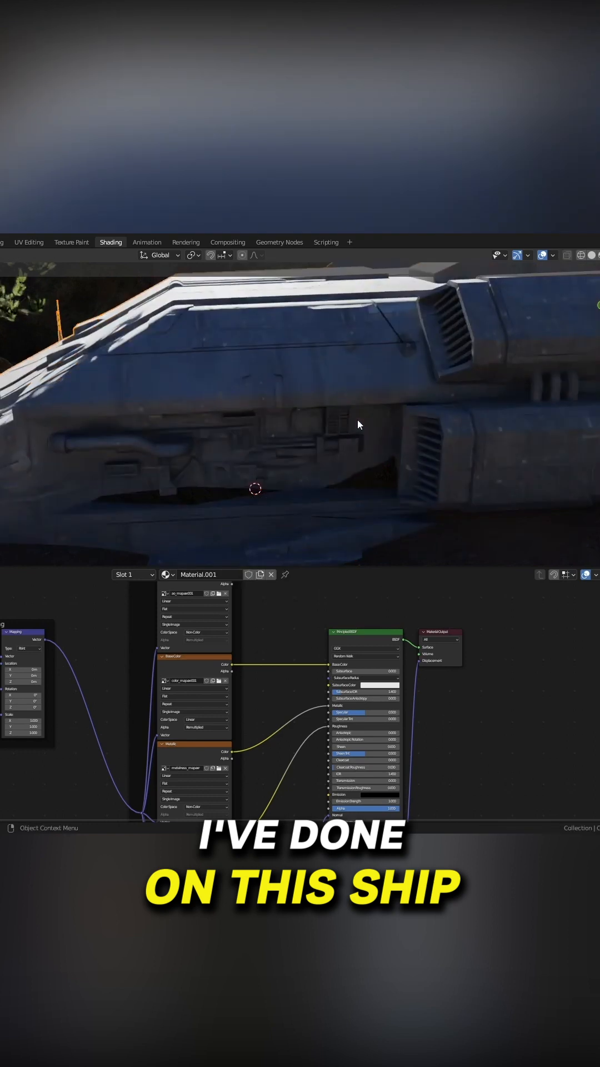